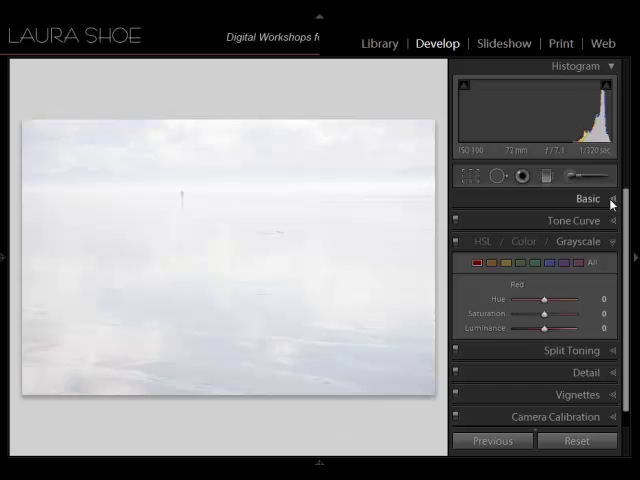
Raise the Blacks slider in the Basic panel to deepen the washed-out shadows.
click(588, 200)
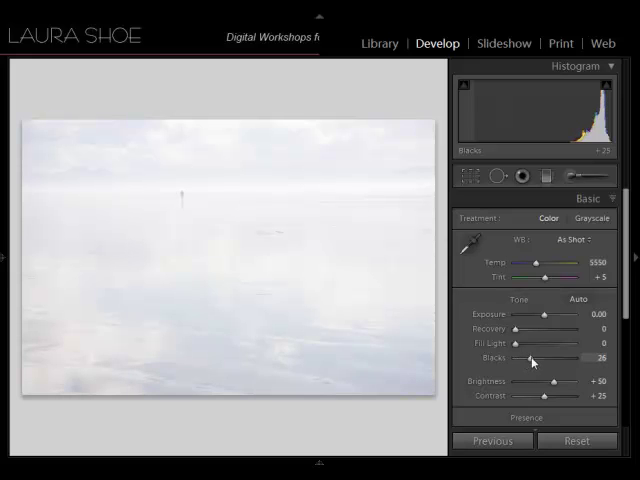
drag(532, 358, 562, 358)
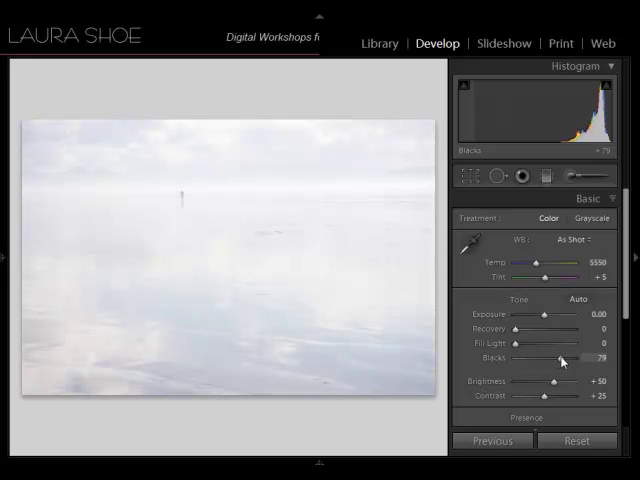
drag(556, 358, 564, 358)
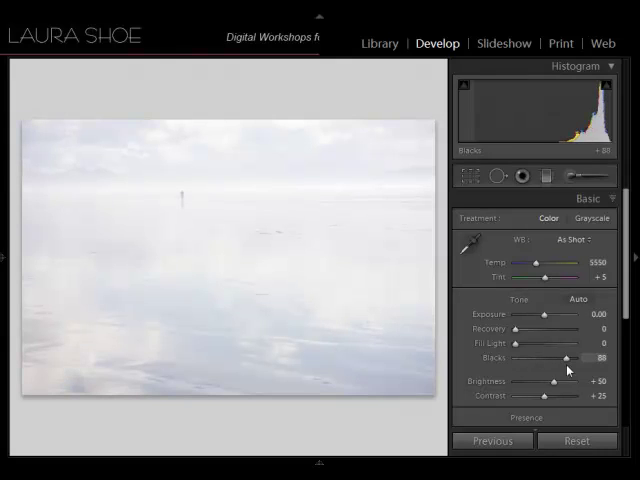
drag(568, 358, 558, 358)
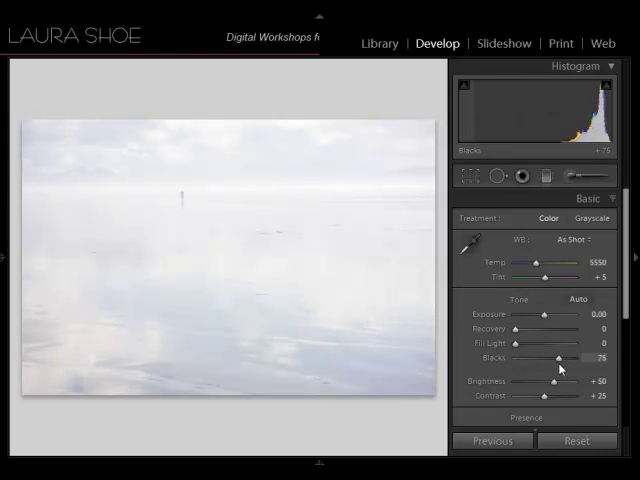
drag(556, 356, 560, 356)
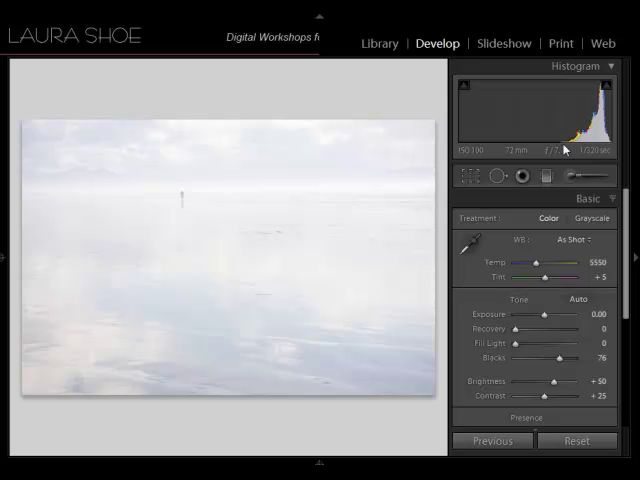
mouse_move(568, 150)
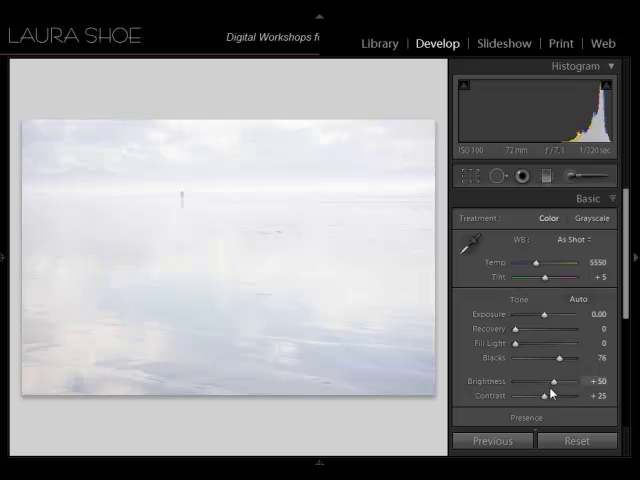
Lower Brightness and push Contrast to +100 for punchier clouds and reflections.
drag(550, 380, 532, 380)
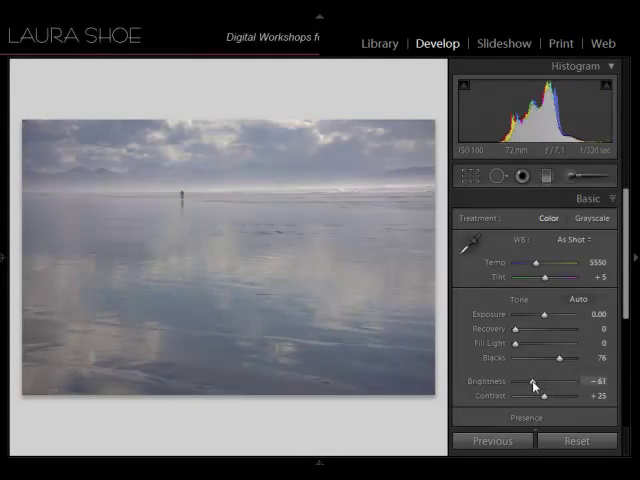
drag(532, 384, 528, 384)
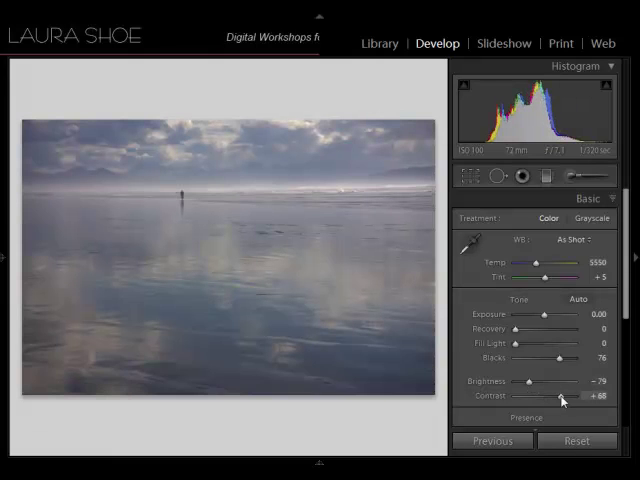
drag(560, 396, 584, 396)
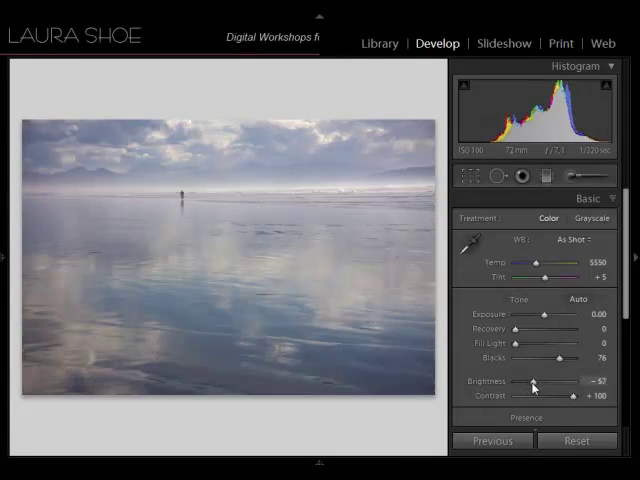
drag(536, 382, 530, 382)
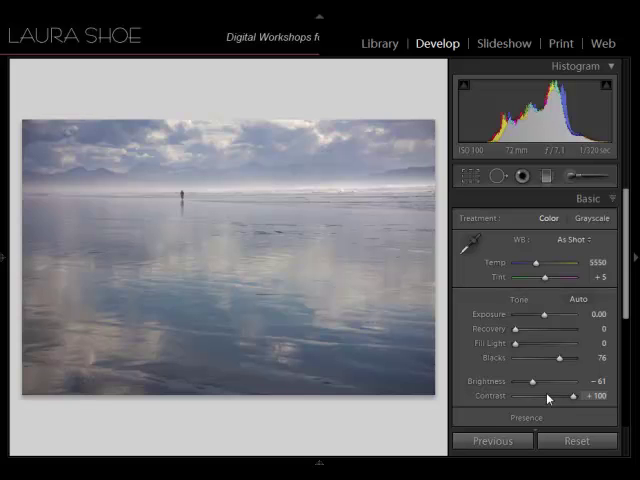
mouse_move(548, 398)
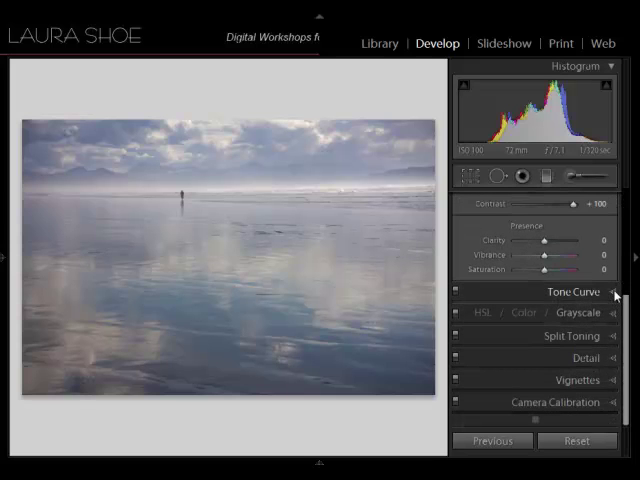
Expand the Tone Curve panel for the darkened seascape.
click(574, 292)
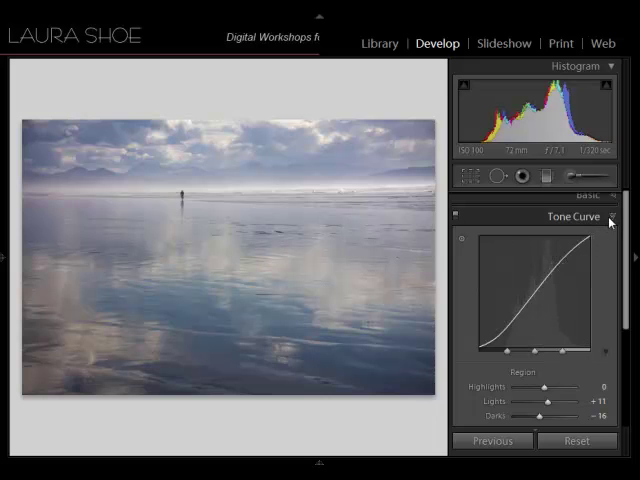
Collapse the tone curve and raise Clarity in the Presence section to +100.
click(590, 200)
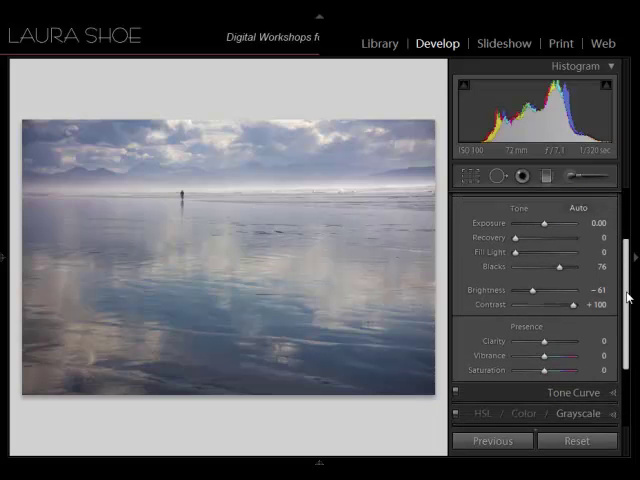
scroll(down, 3)
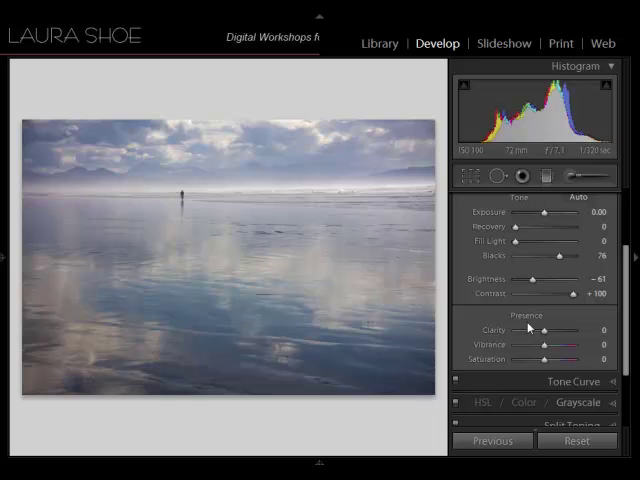
mouse_move(192, 332)
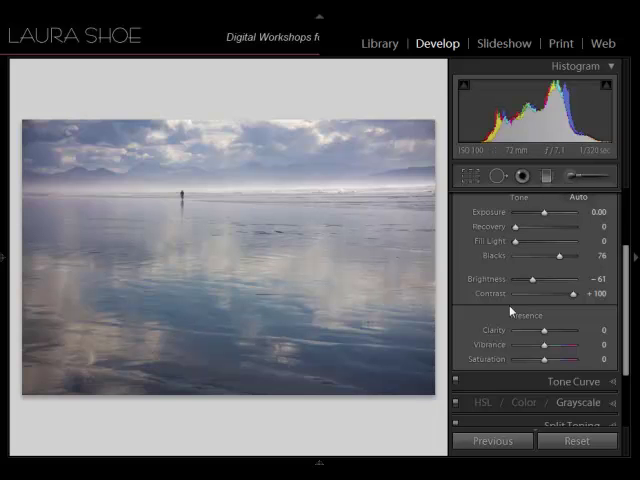
drag(540, 342, 610, 342)
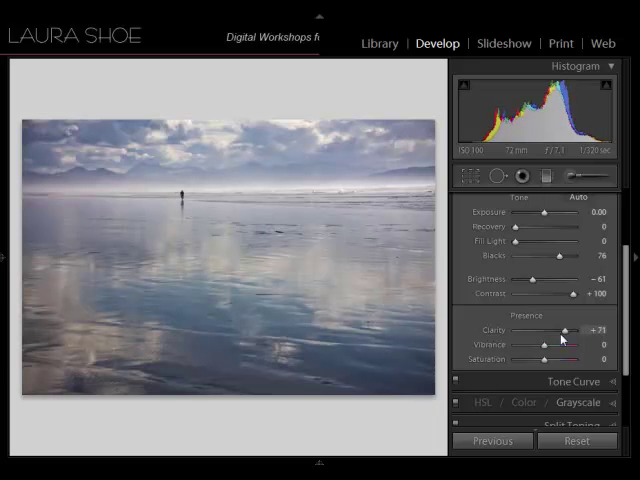
drag(564, 328, 560, 328)
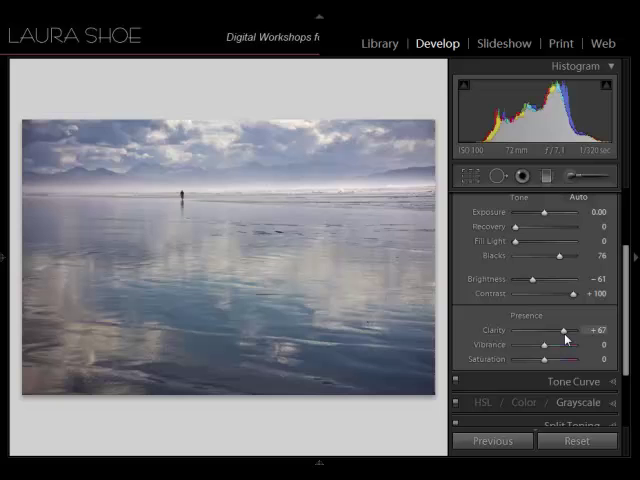
drag(562, 330, 538, 330)
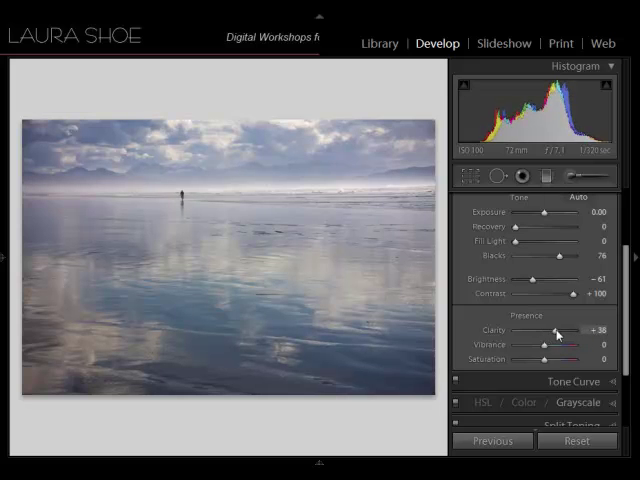
drag(558, 332, 572, 332)
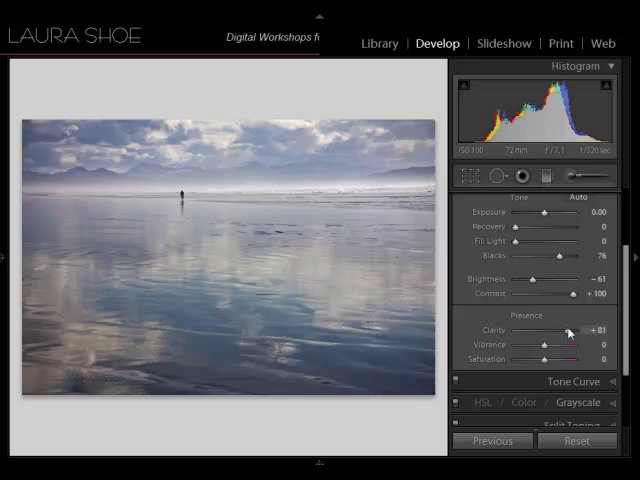
drag(570, 328, 568, 328)
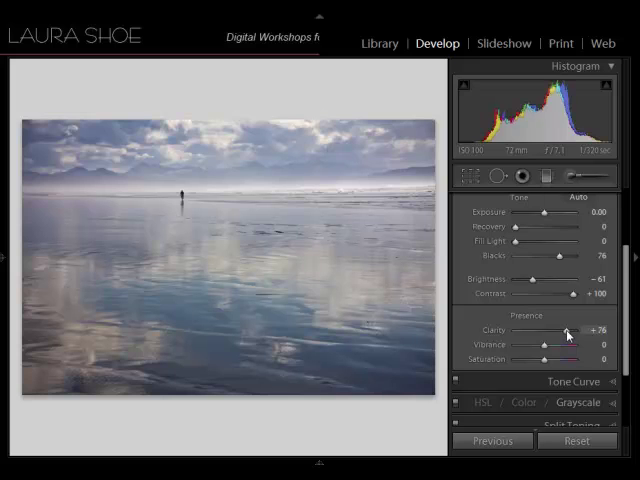
drag(568, 330, 564, 330)
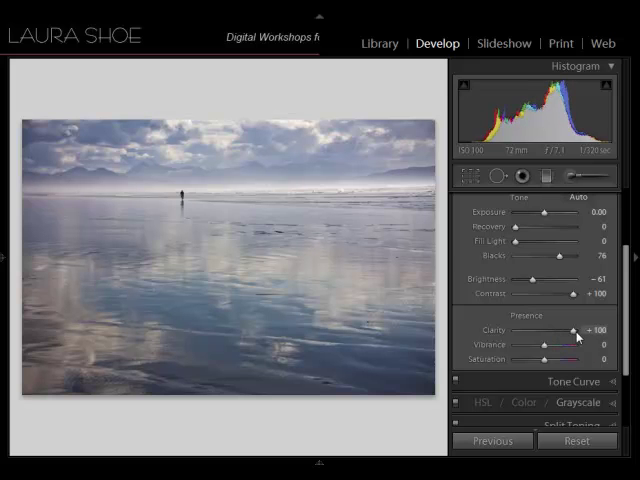
drag(580, 332, 572, 332)
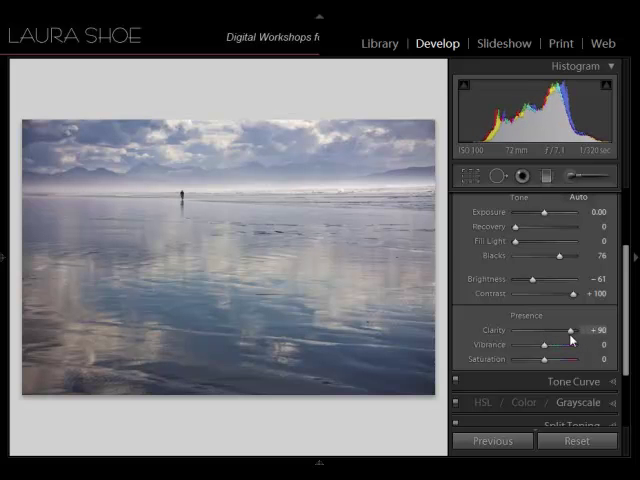
drag(568, 330, 584, 330)
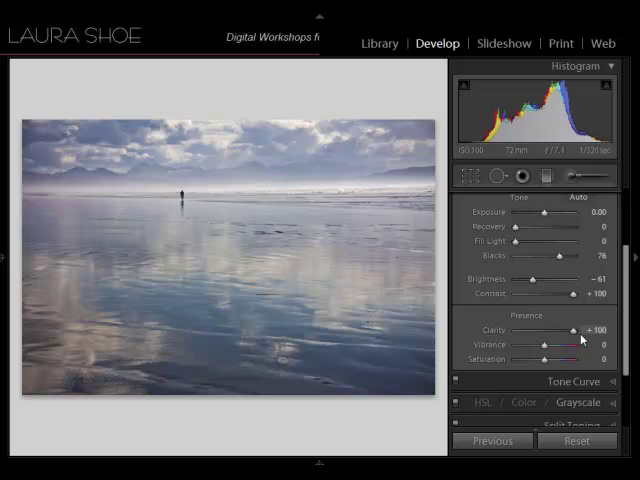
mouse_move(576, 338)
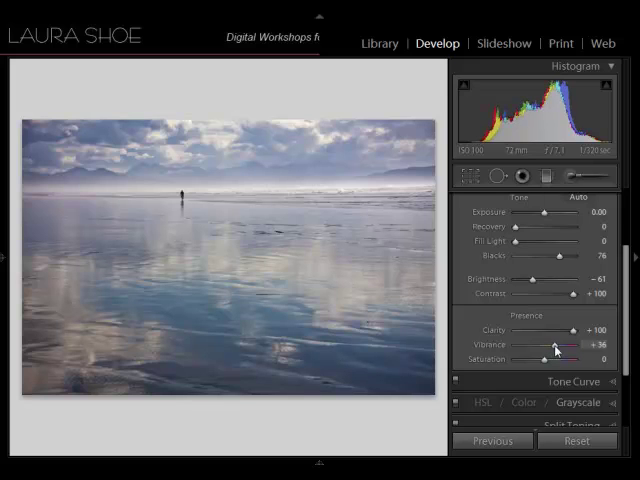
Set Vibrance to around +30.
drag(560, 344, 556, 344)
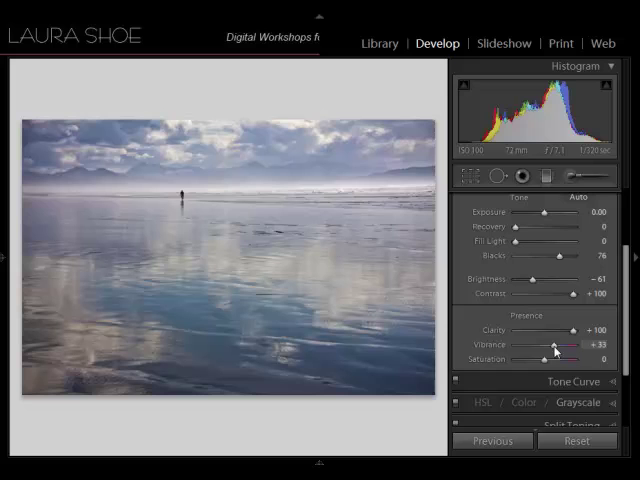
drag(552, 344, 562, 344)
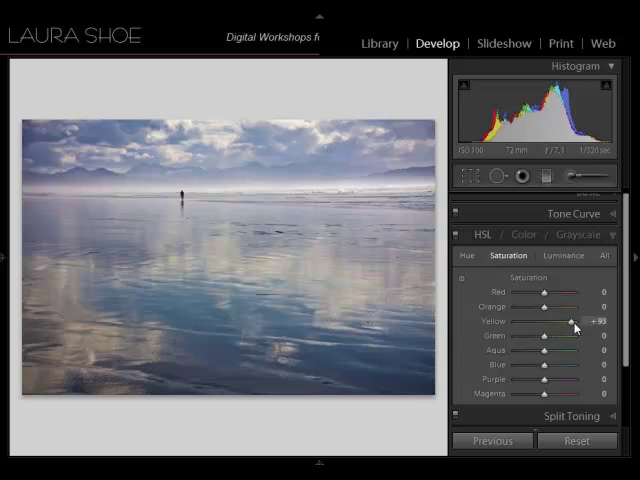
Raise the Orange and Yellow HSL saturation to about +28, warming sand and clouds.
drag(576, 324, 544, 324)
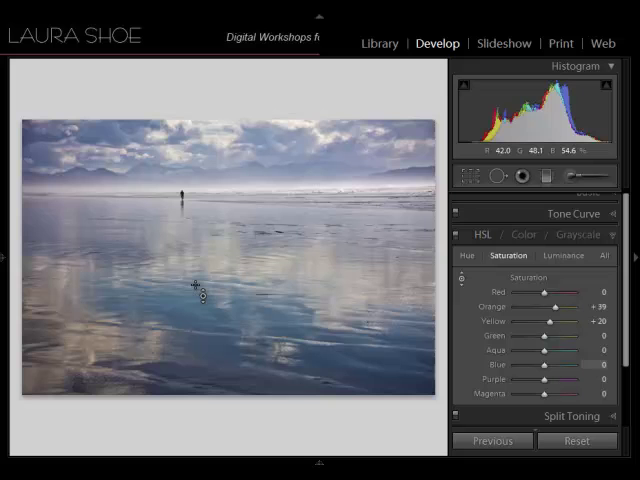
drag(200, 290, 318, 368)
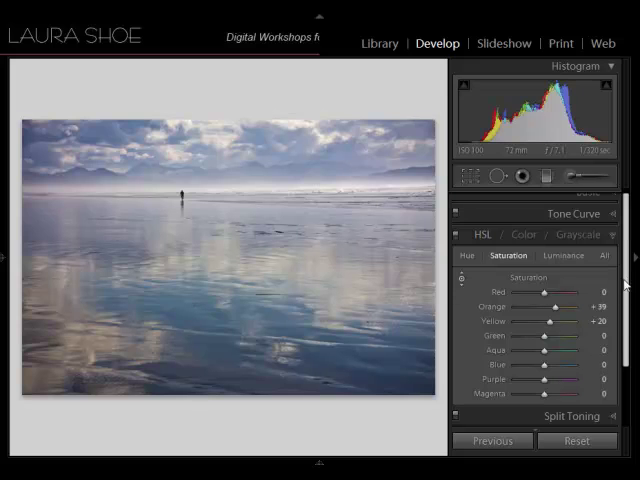
Select the Adjustment Brush and set its Exposure to a negative amount.
click(520, 240)
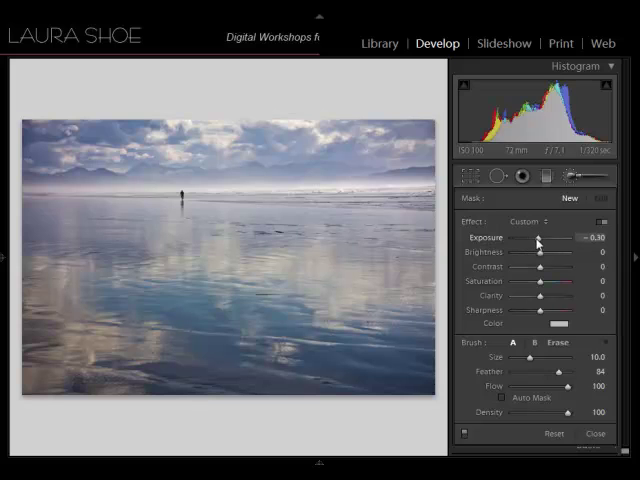
drag(524, 238, 516, 238)
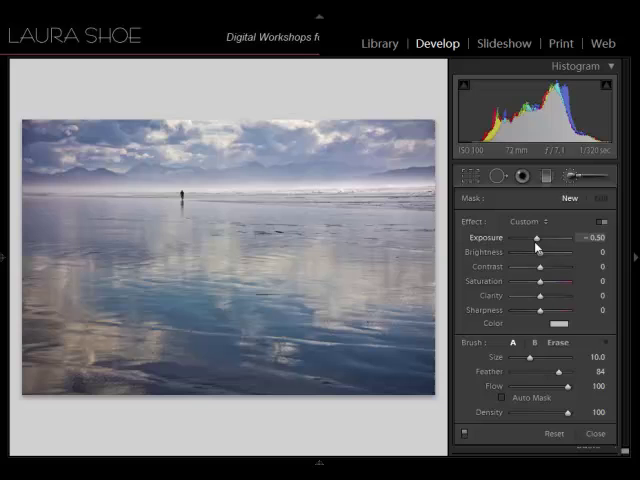
drag(540, 238, 536, 238)
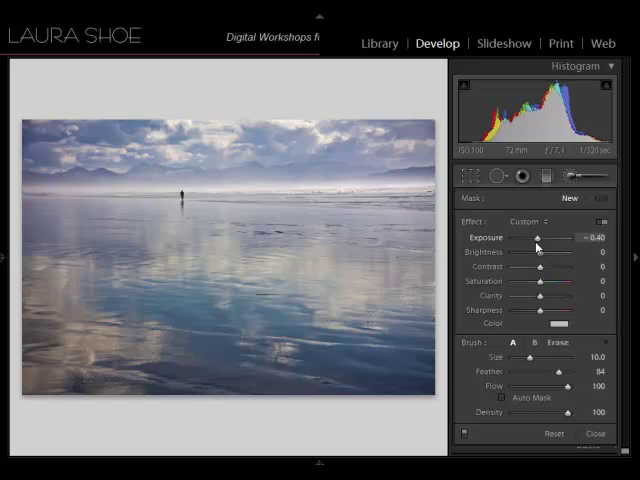
drag(540, 236, 532, 236)
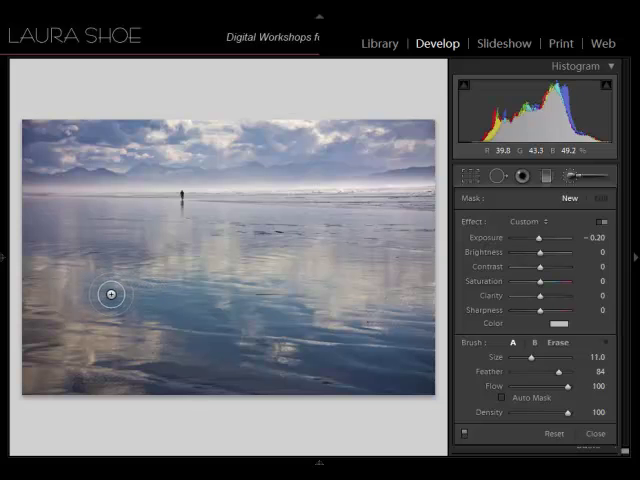
Paint the darkening brush across the reflective wet sand in the lower left.
drag(110, 292, 276, 312)
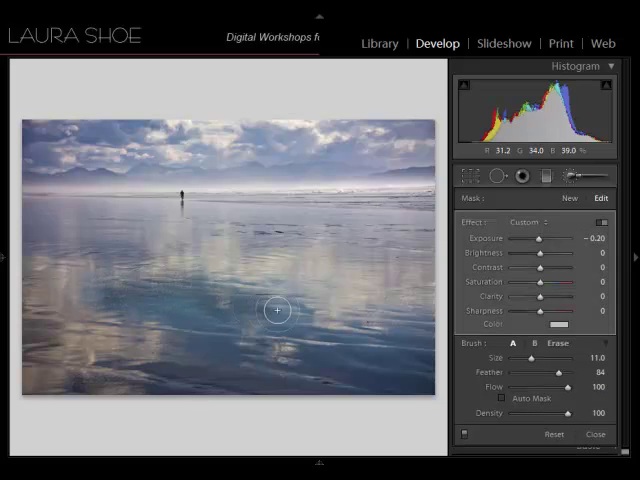
drag(276, 310, 180, 304)
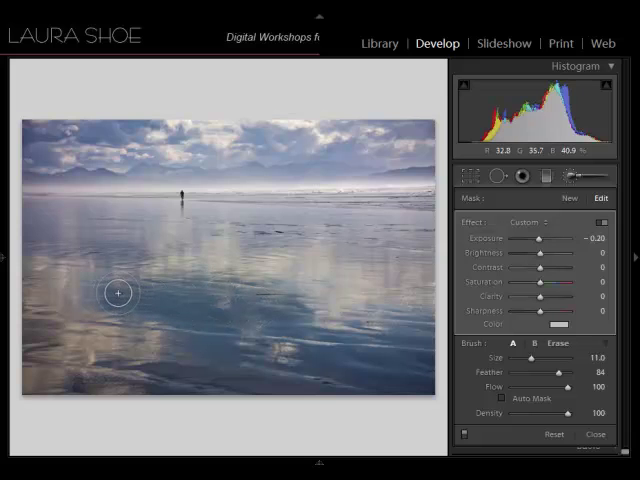
drag(112, 292, 288, 292)
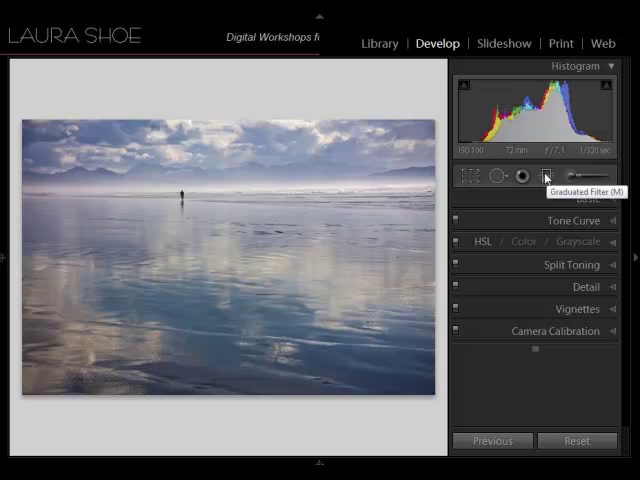
Add a Graduated Filter with negative Exposure darkening the upper part of the photo.
click(548, 176)
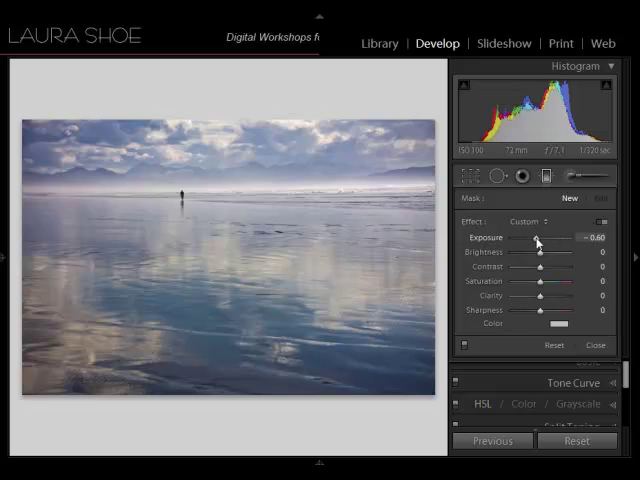
drag(538, 238, 528, 238)
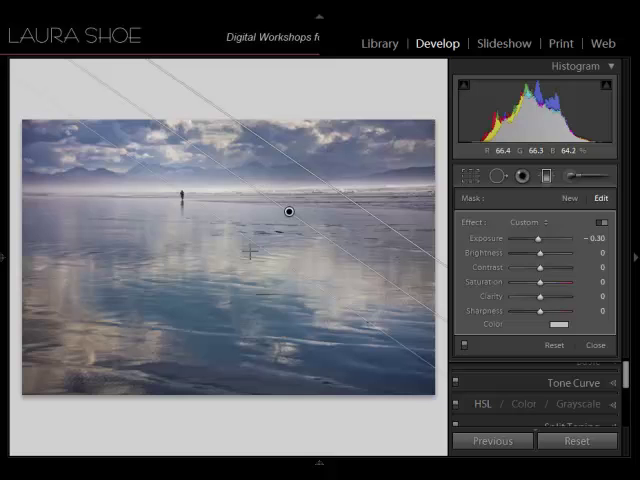
mouse_move(350, 210)
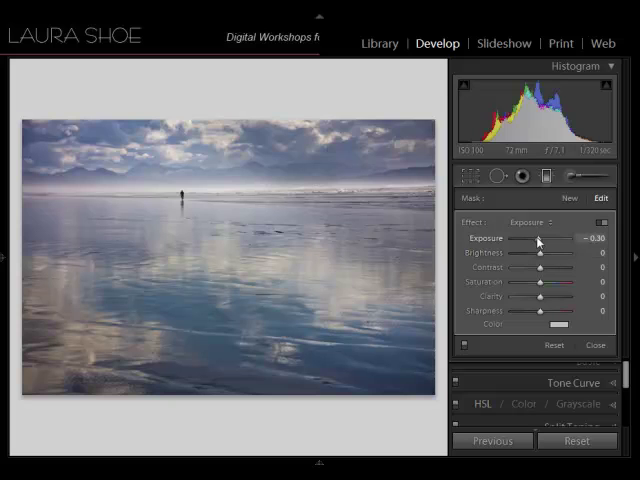
drag(524, 238, 540, 238)
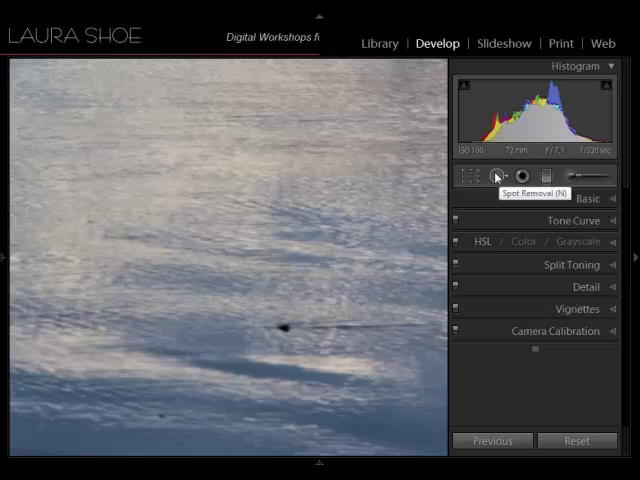
Select the Spot Removal tool, shrink its brush size and place a healing spot on the water.
click(496, 176)
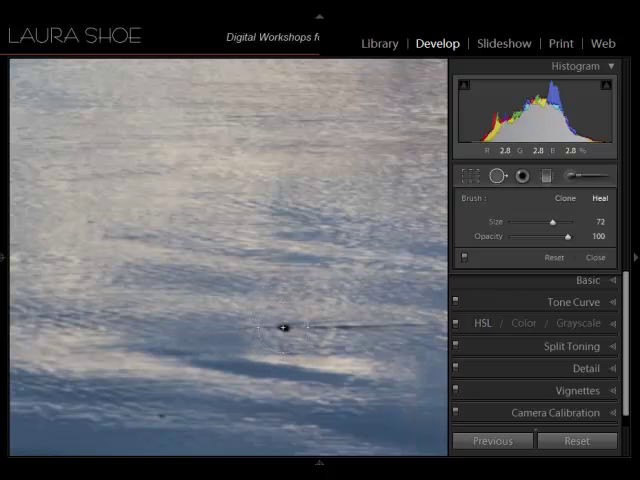
drag(556, 222, 544, 222)
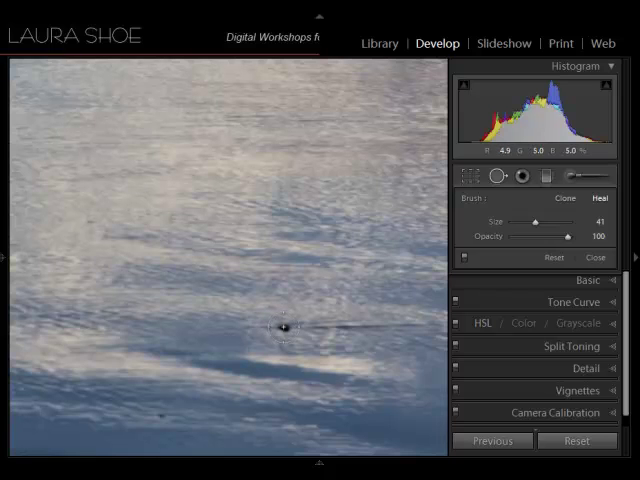
drag(536, 224, 540, 224)
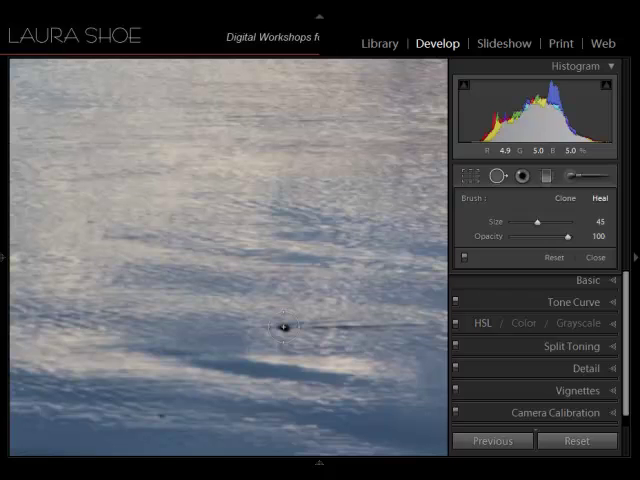
click(288, 326)
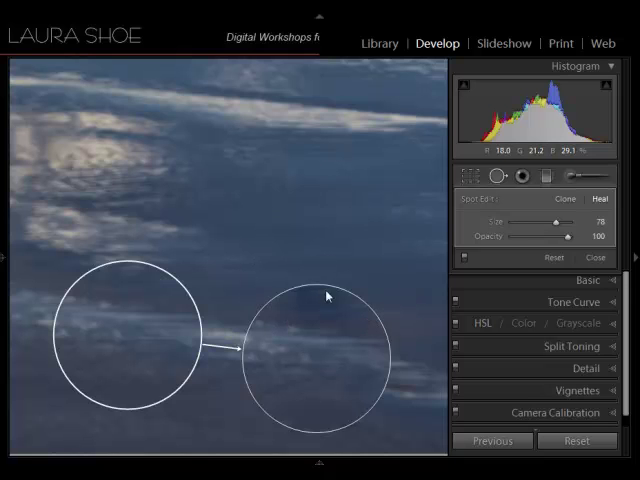
Heal the dark rock in the water, sampling nearby clean water.
click(564, 200)
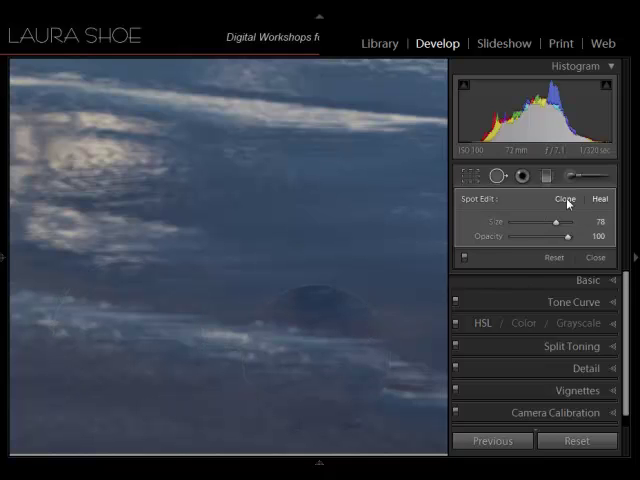